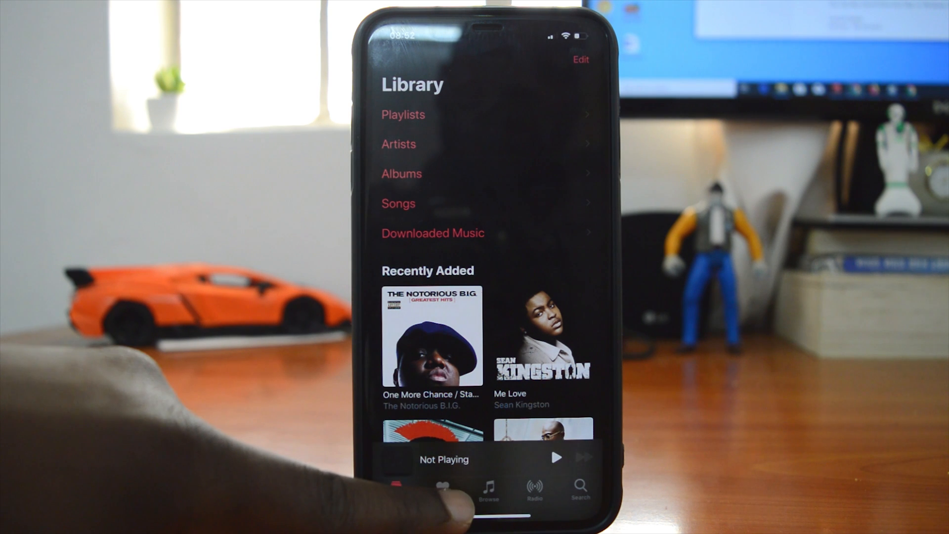
Open the Apple Music Account settings from the profile picture in For You.
{"action": "left_click", "coordinate": [441, 487]}
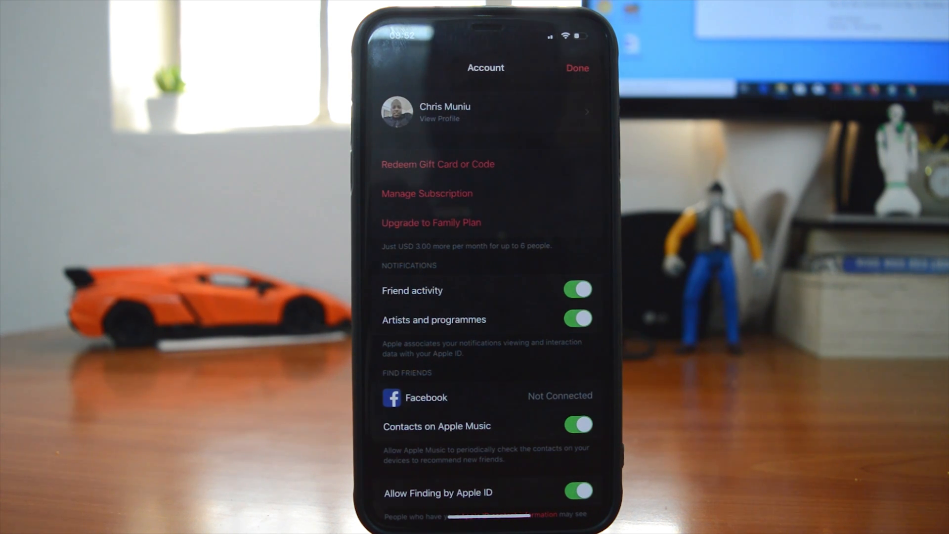
Scroll to Manage Subscription to show the active Apple Music Membership and expired NordVPN.
{"action": "scroll", "scroll_direction": "down", "scroll_amount": 3}
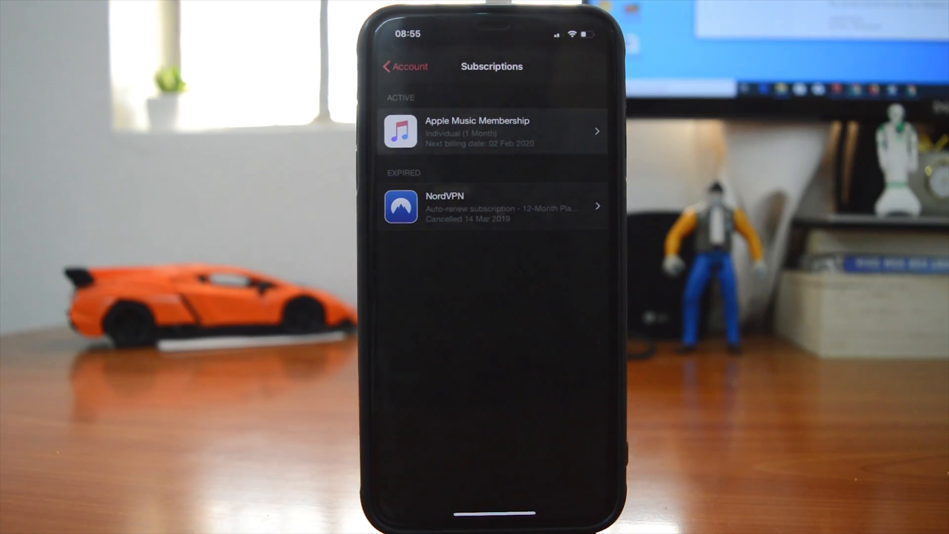
Open Edit Subscription for the Apple Music Membership, Individual monthly plan current.
{"action": "left_click", "coordinate": [491, 131]}
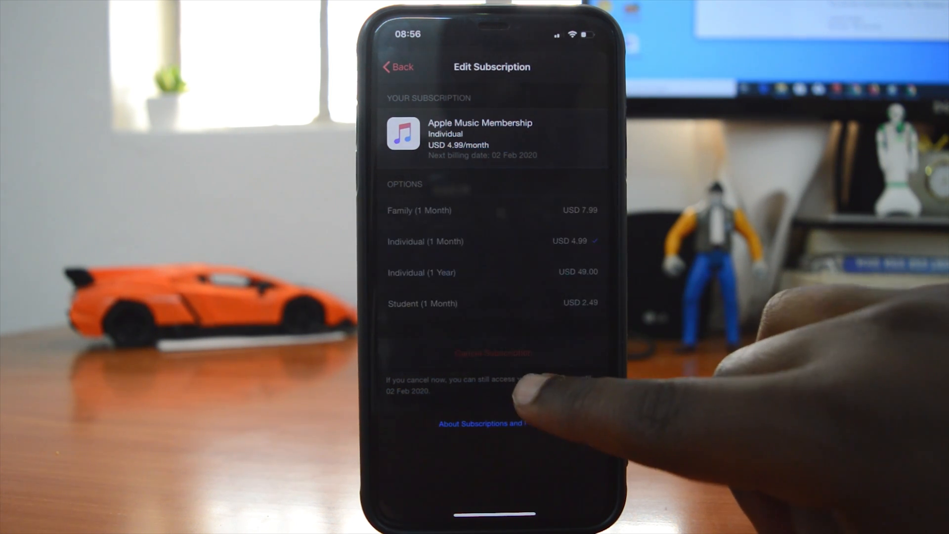
Point out Cancel Subscription on the iPhone, then move to iTunes on the Windows PC.
{"action": "left_click", "coordinate": [493, 353]}
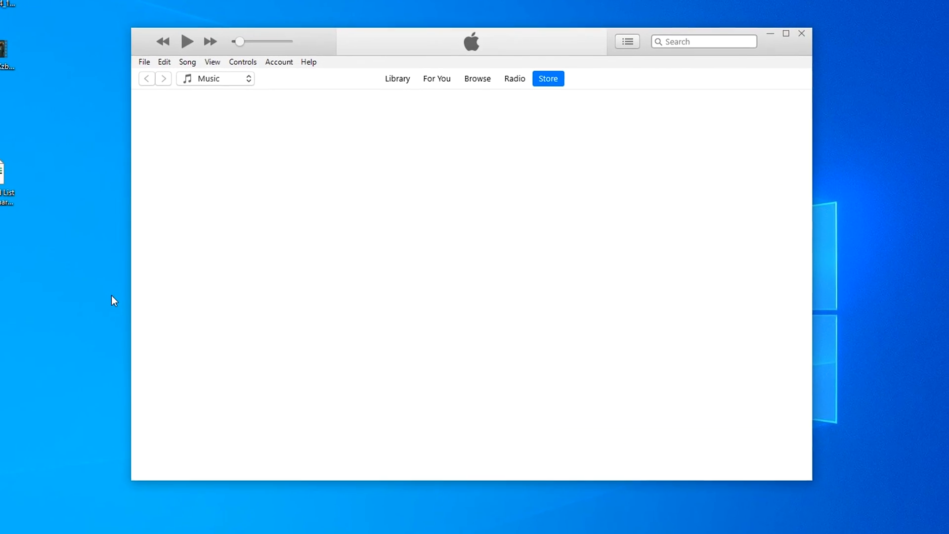
Choose View My Account from the iTunes Store Account menu to get the sign-in prompt.
{"action": "left_click", "coordinate": [546, 78]}
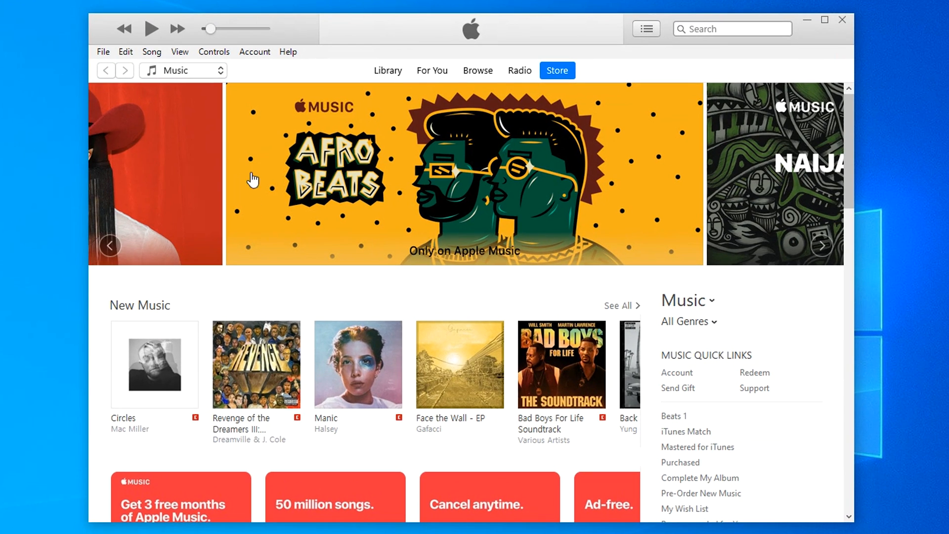
{"action": "left_click", "coordinate": [254, 52]}
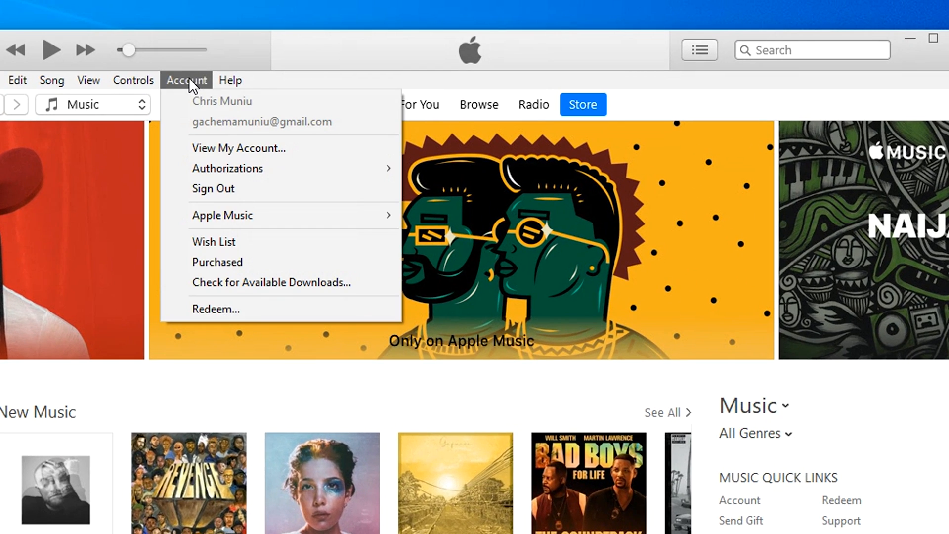
{"action": "left_click", "coordinate": [236, 157]}
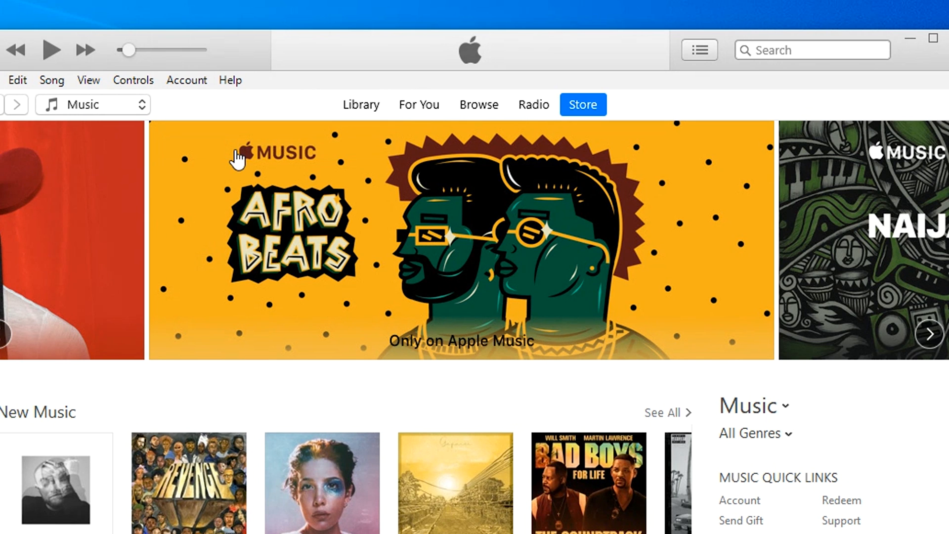
{"action": "left_click", "coordinate": [581, 103]}
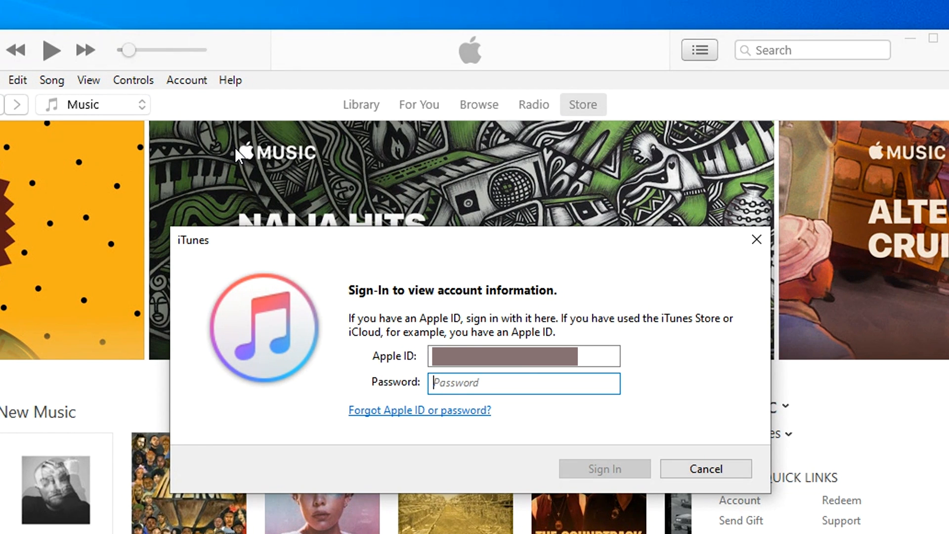
Sign in with the Apple ID password to reach the Account Information page.
{"action": "type", "text": "•"}
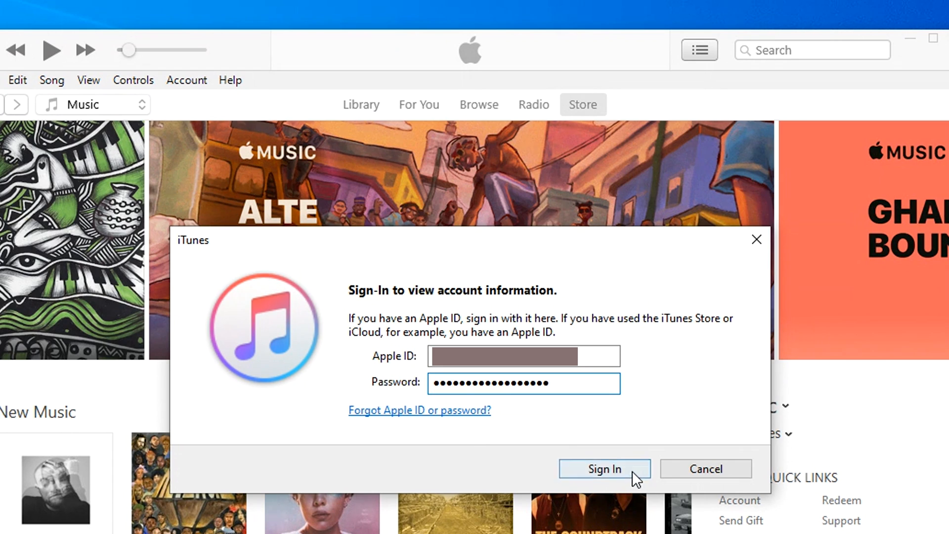
{"action": "left_click", "coordinate": [603, 467]}
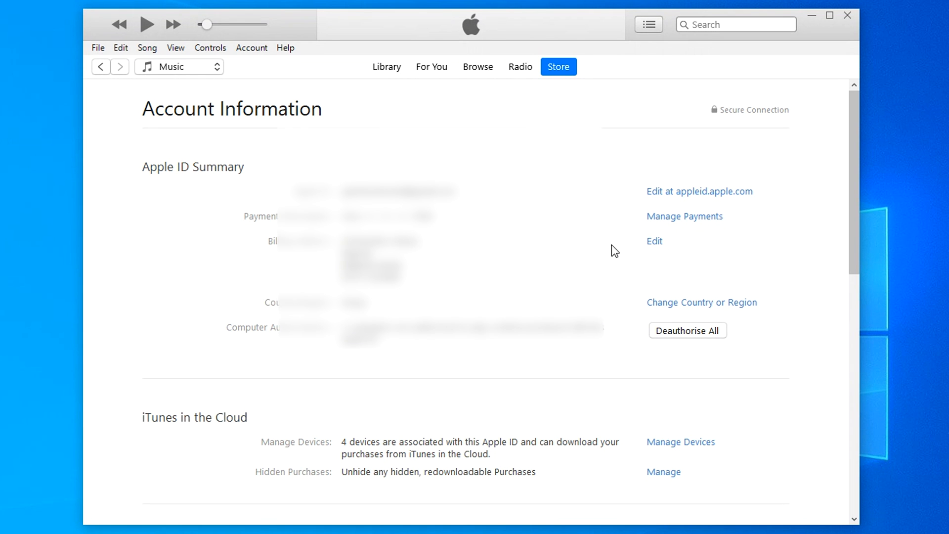
Manage Subscriptions under Settings and edit the Apple Music Membership with its cancel option.
{"action": "scroll", "scroll_direction": "down", "scroll_amount": 3}
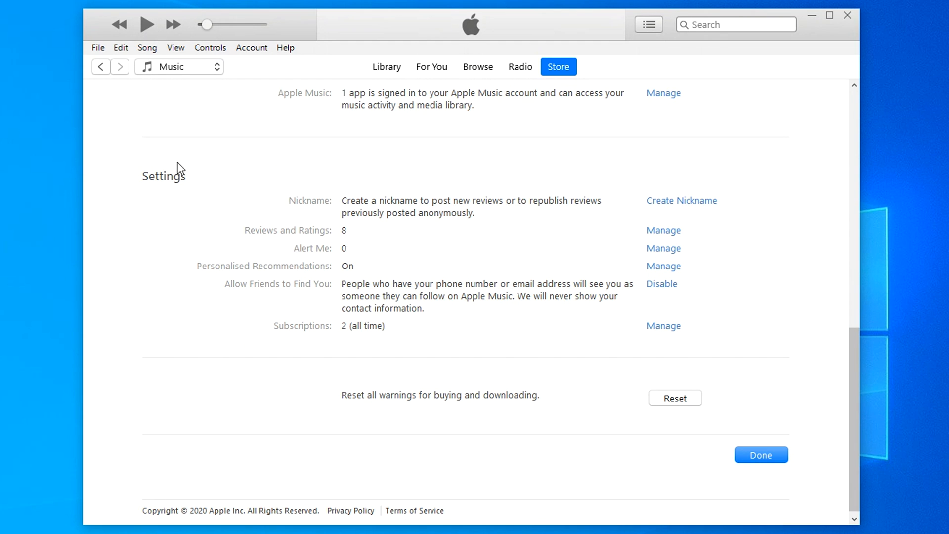
{"action": "mouse_move", "coordinate": [182, 176]}
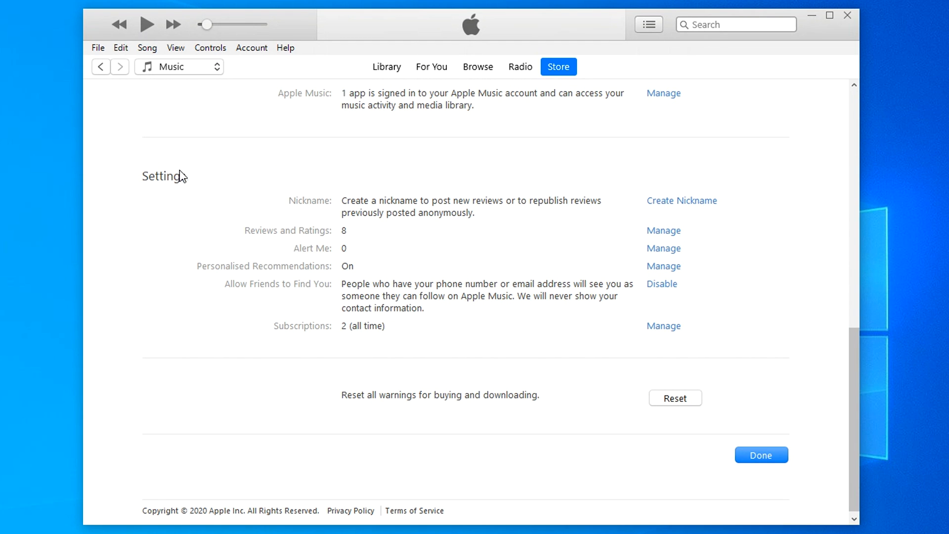
{"action": "mouse_move", "coordinate": [344, 335]}
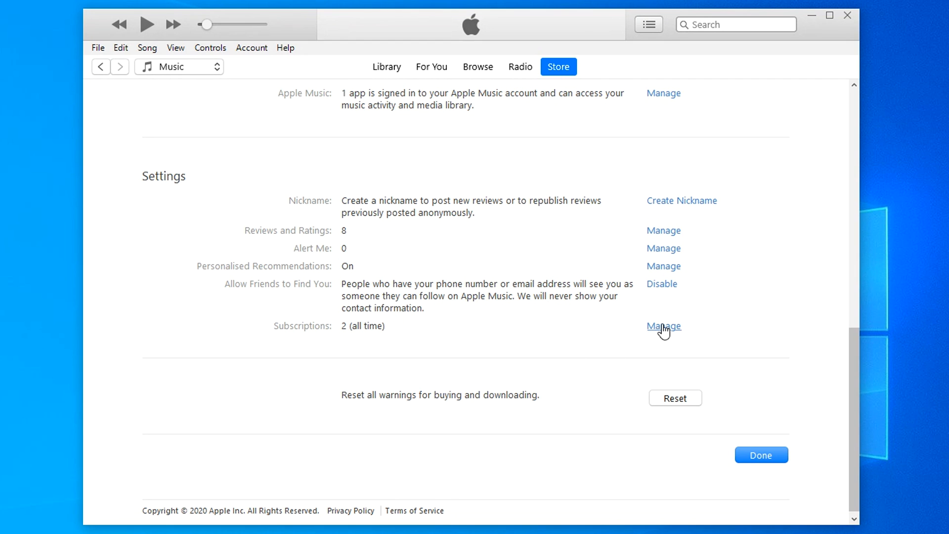
{"action": "mouse_move", "coordinate": [665, 332]}
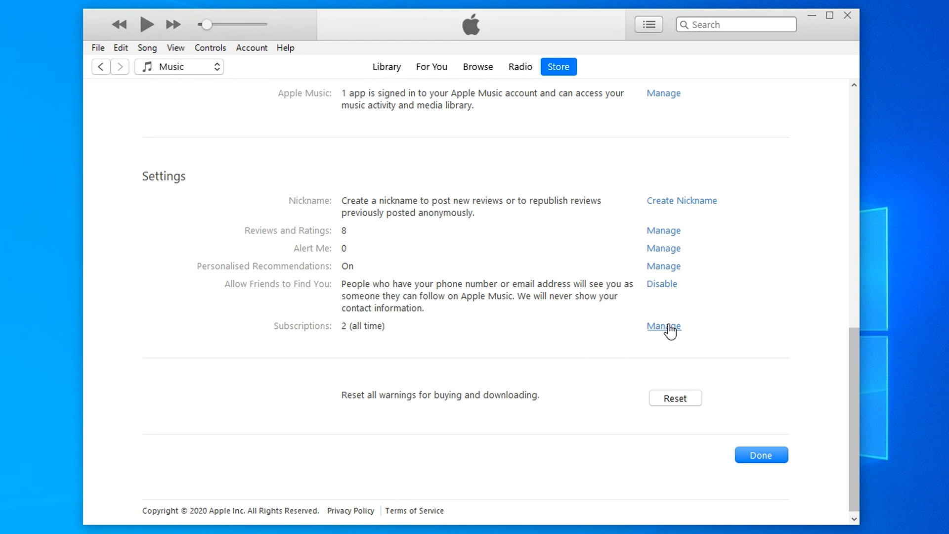
{"action": "left_click", "coordinate": [663, 325]}
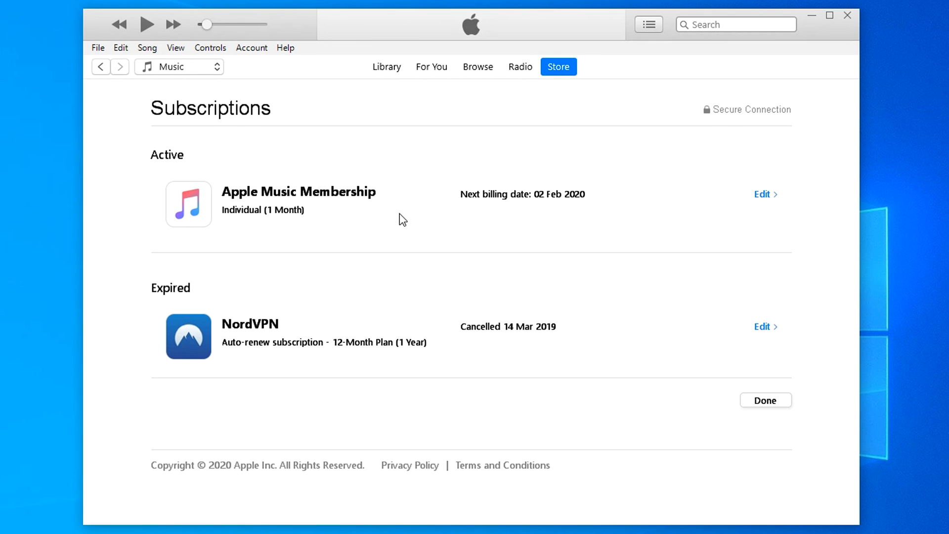
{"action": "mouse_move", "coordinate": [837, 250]}
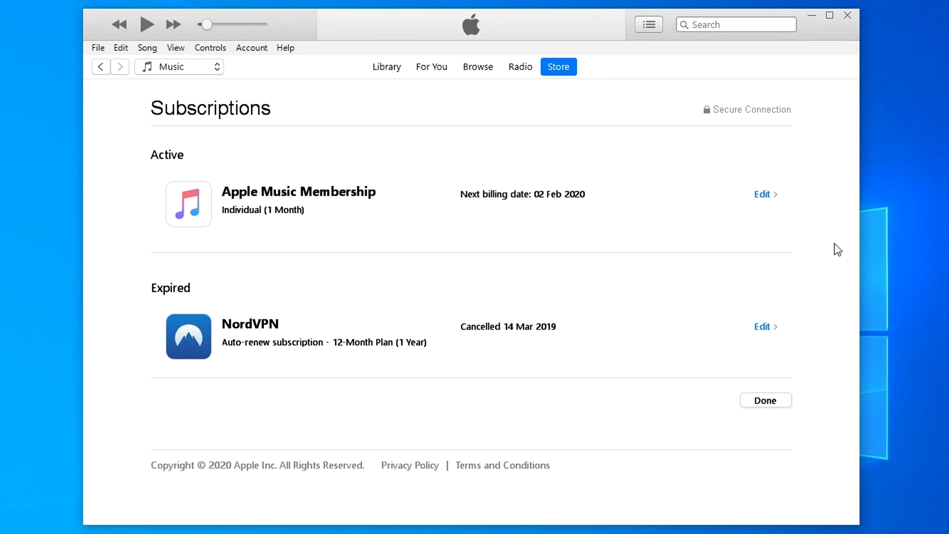
{"action": "left_click", "coordinate": [764, 195]}
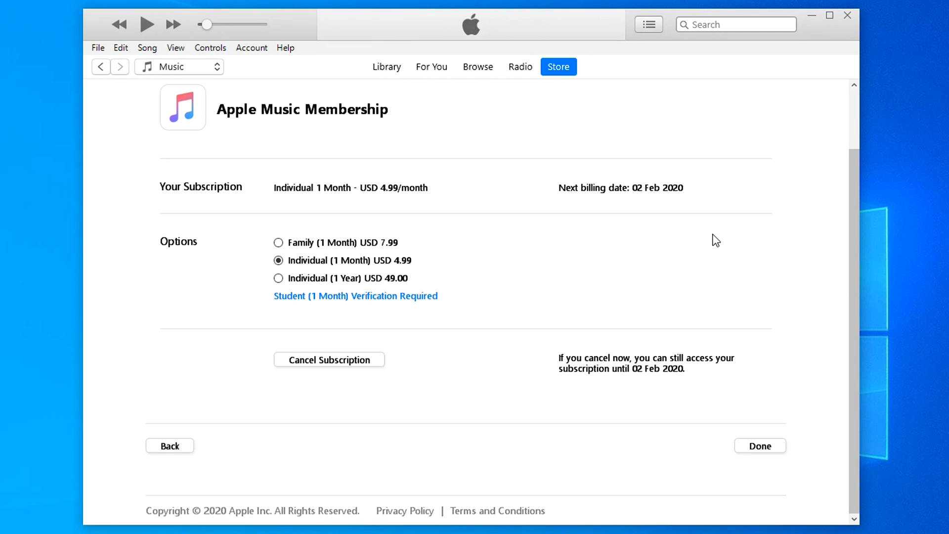
{"action": "mouse_move", "coordinate": [368, 317]}
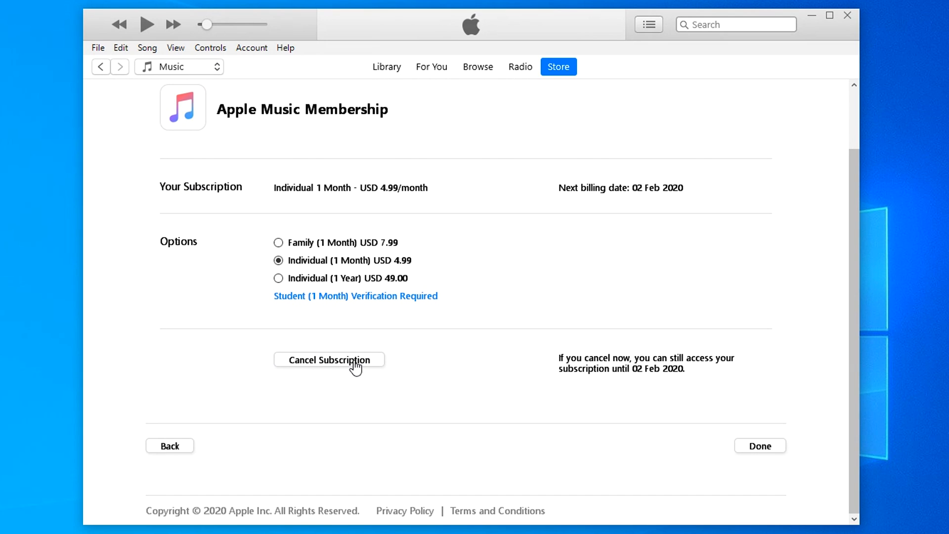
{"action": "left_click", "coordinate": [329, 360]}
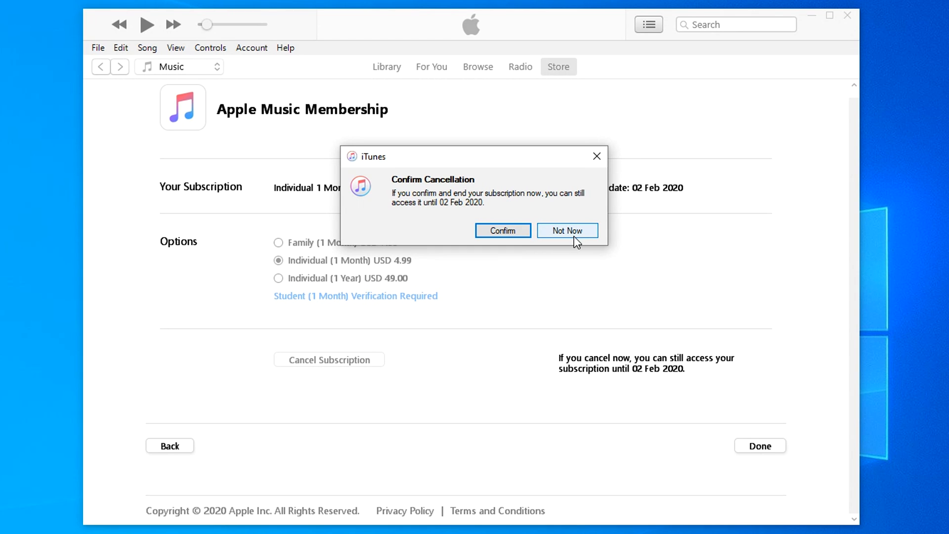
{"action": "left_click", "coordinate": [565, 230]}
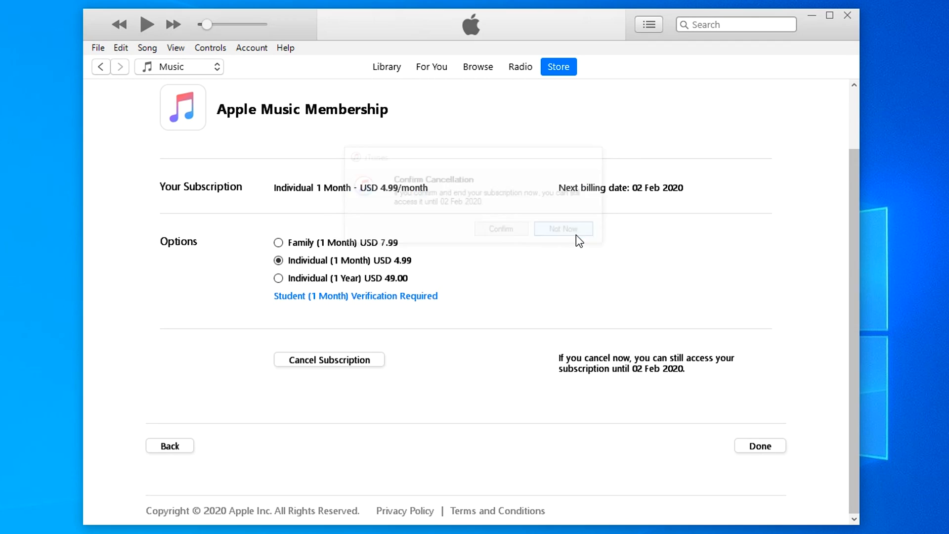
{"action": "left_click", "coordinate": [562, 229]}
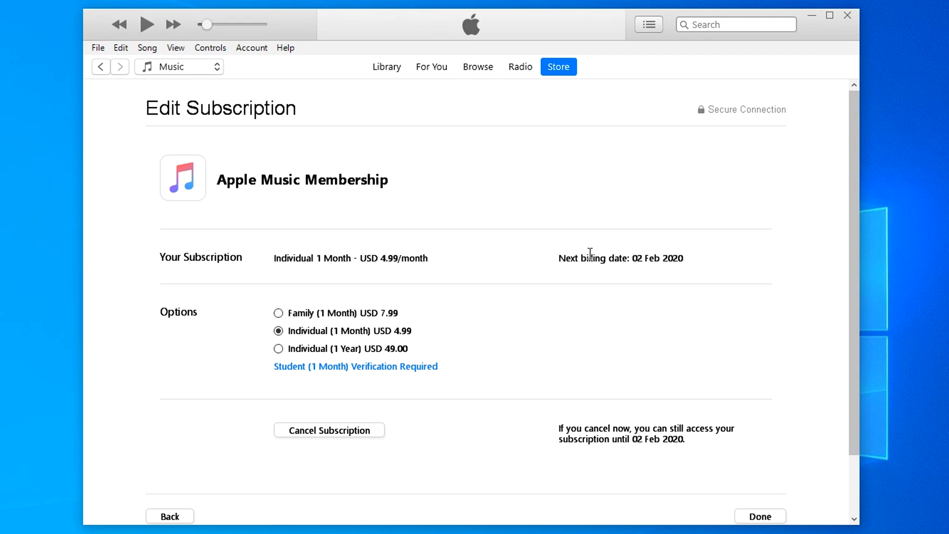
{"action": "mouse_move", "coordinate": [591, 274]}
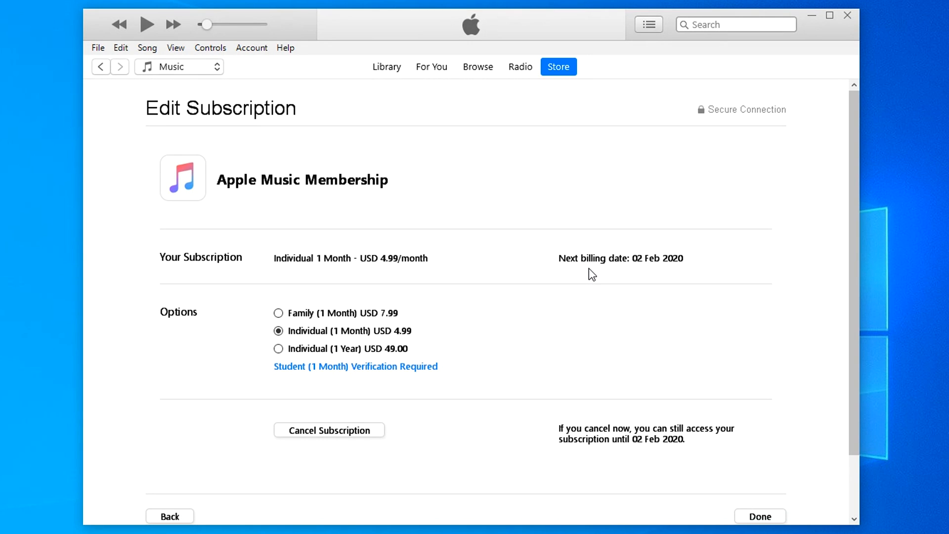
{"action": "mouse_move", "coordinate": [645, 291]}
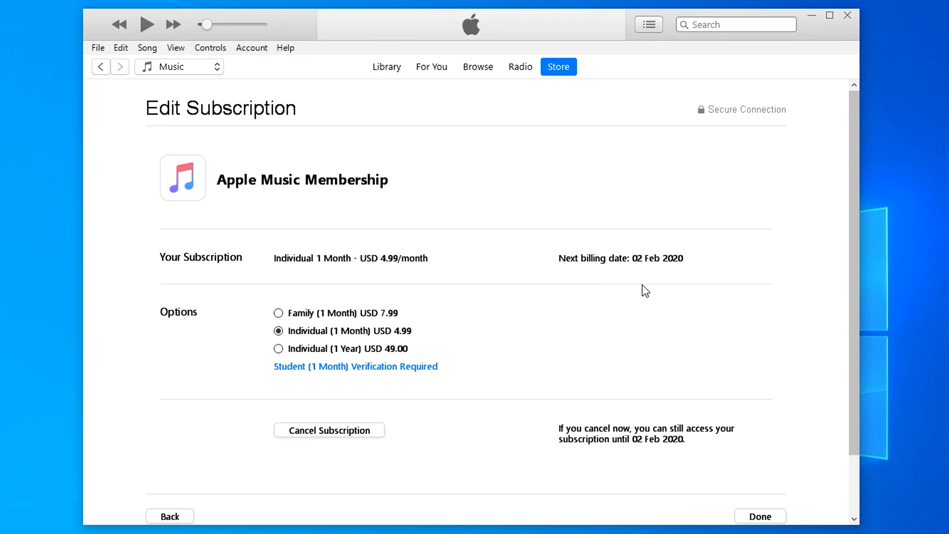
{"action": "mouse_move", "coordinate": [650, 297]}
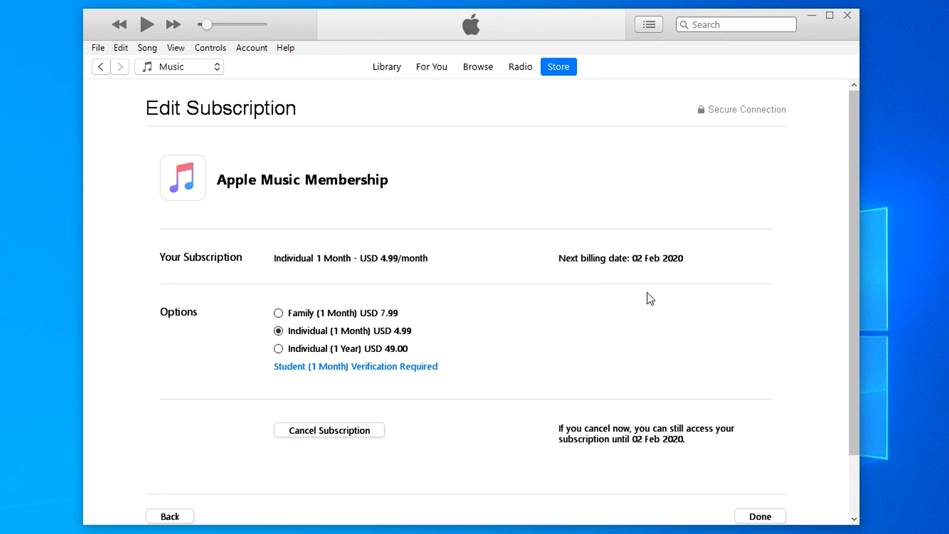
{"action": "mouse_move", "coordinate": [724, 278]}
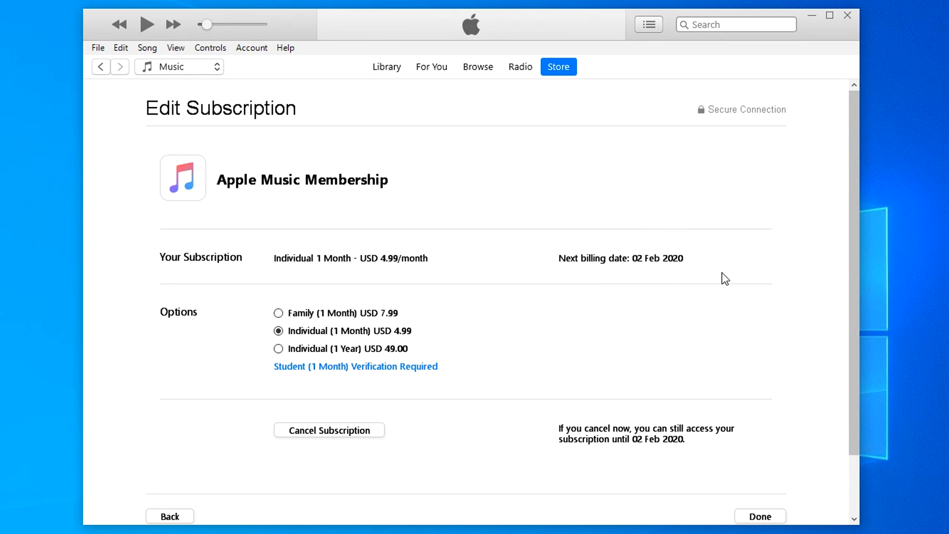
{"action": "mouse_move", "coordinate": [705, 273]}
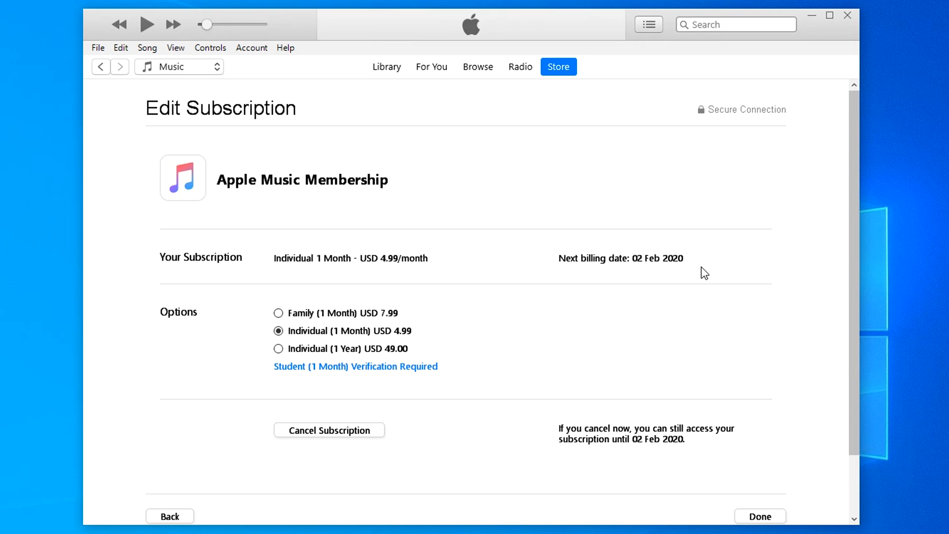
{"action": "mouse_move", "coordinate": [386, 66]}
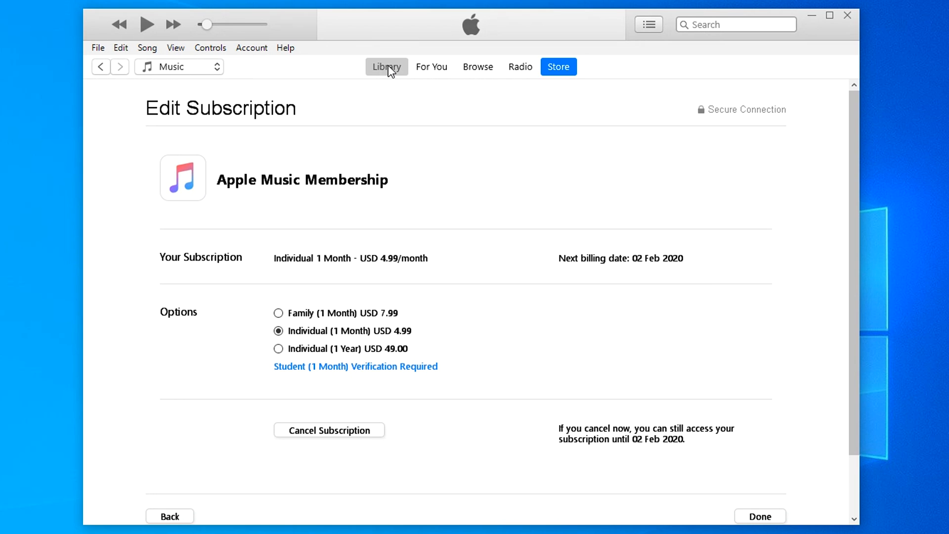
Return to the iTunes music Library, leaving the membership uncancelled.
{"action": "left_click", "coordinate": [386, 66]}
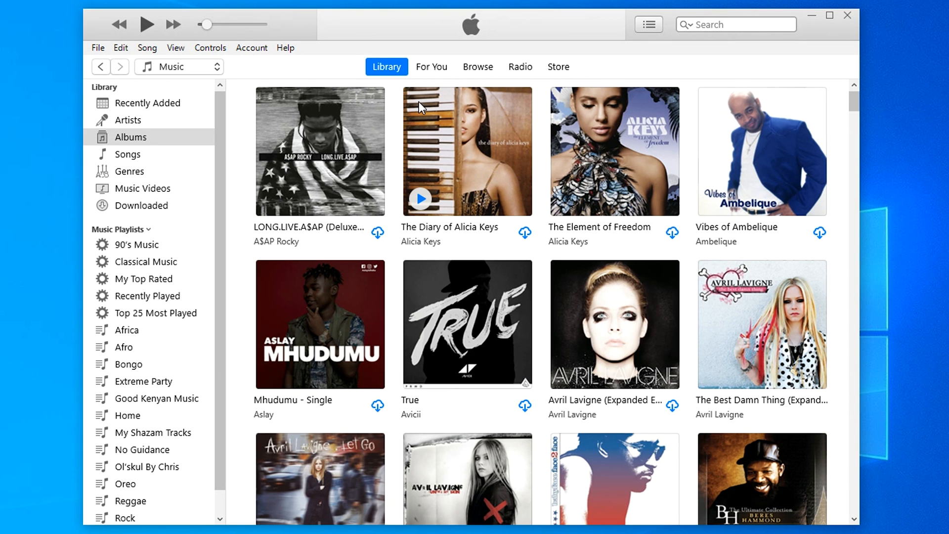